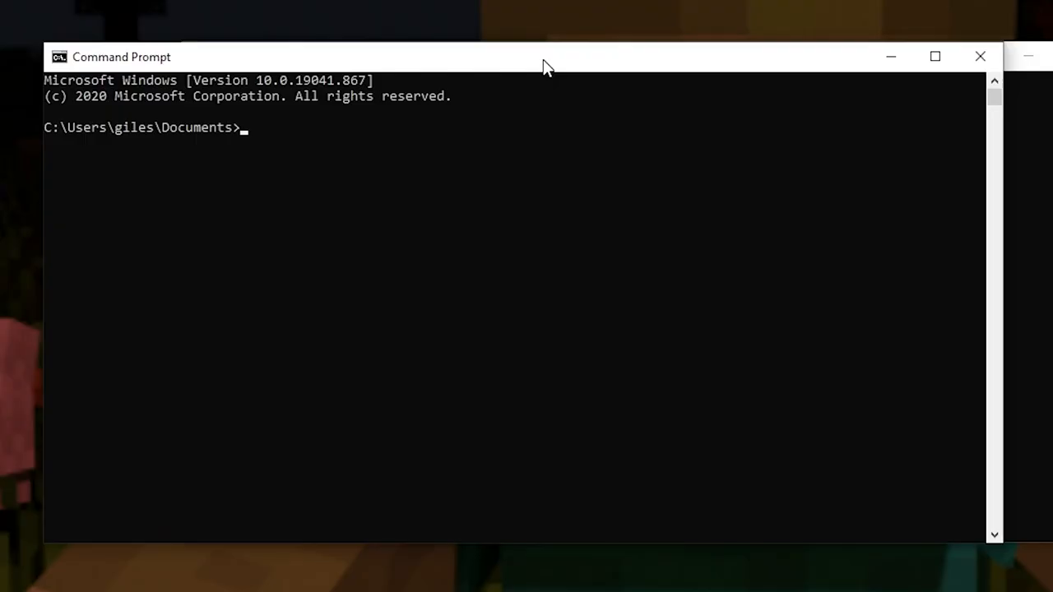
{"action": "type", "text": "ipc"}
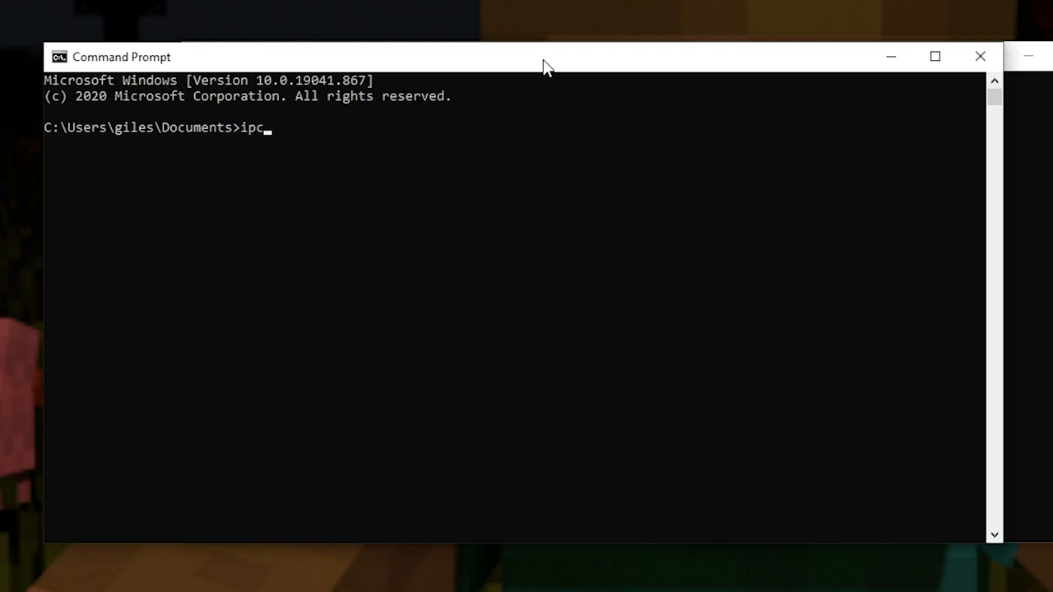